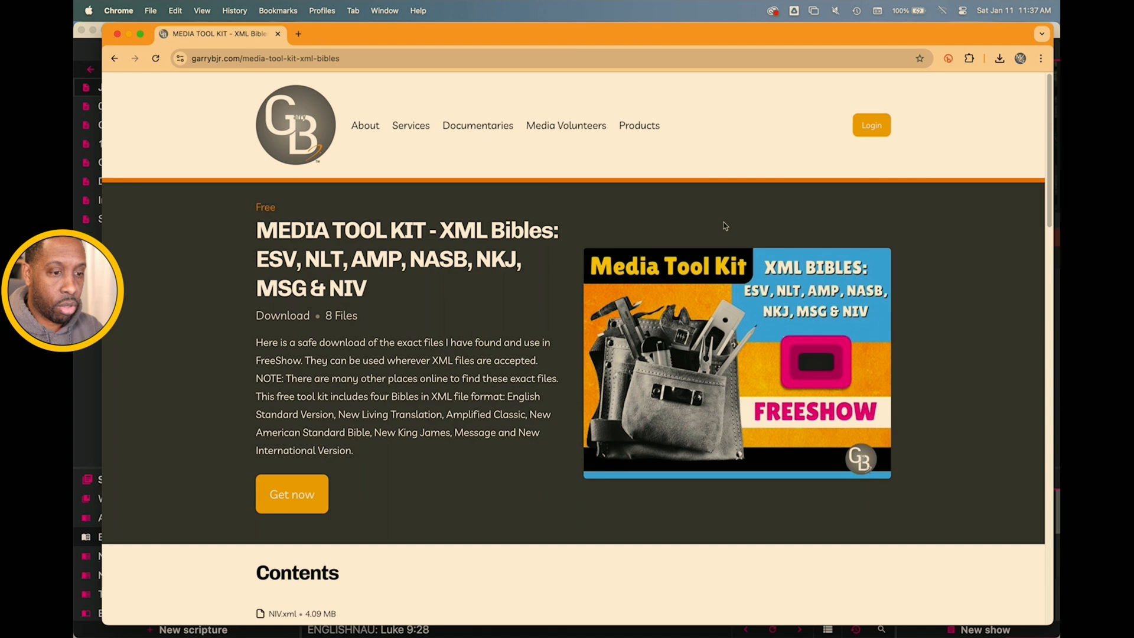
mouse_move(804, 303)
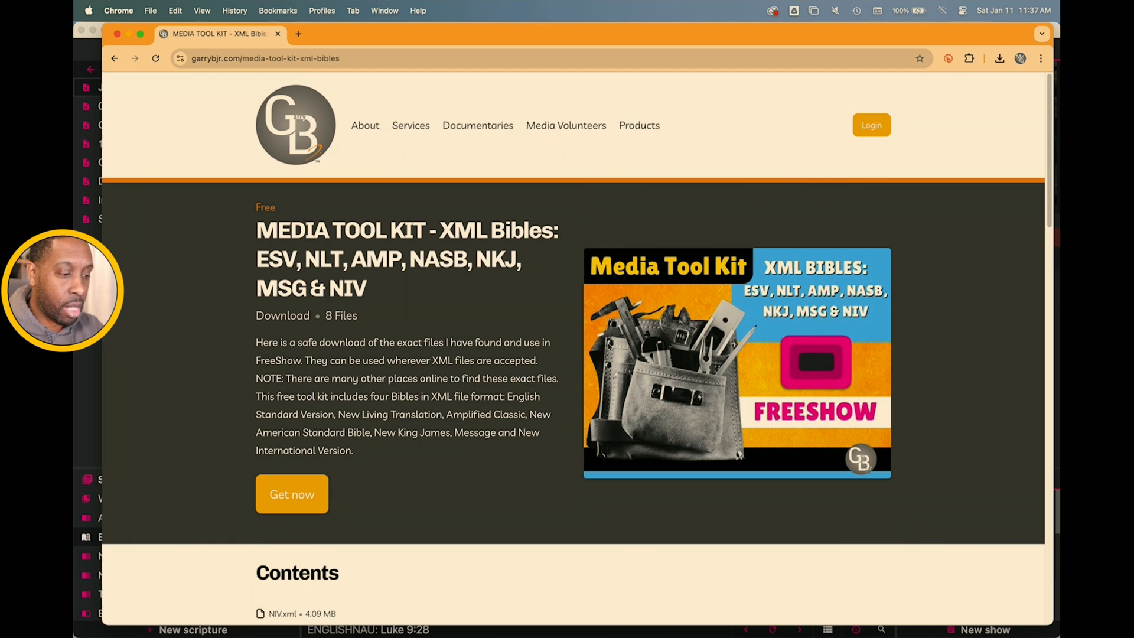
Scroll the Media Tool Kit page down to the Contents list of XML Bible files.
scroll(down, 3)
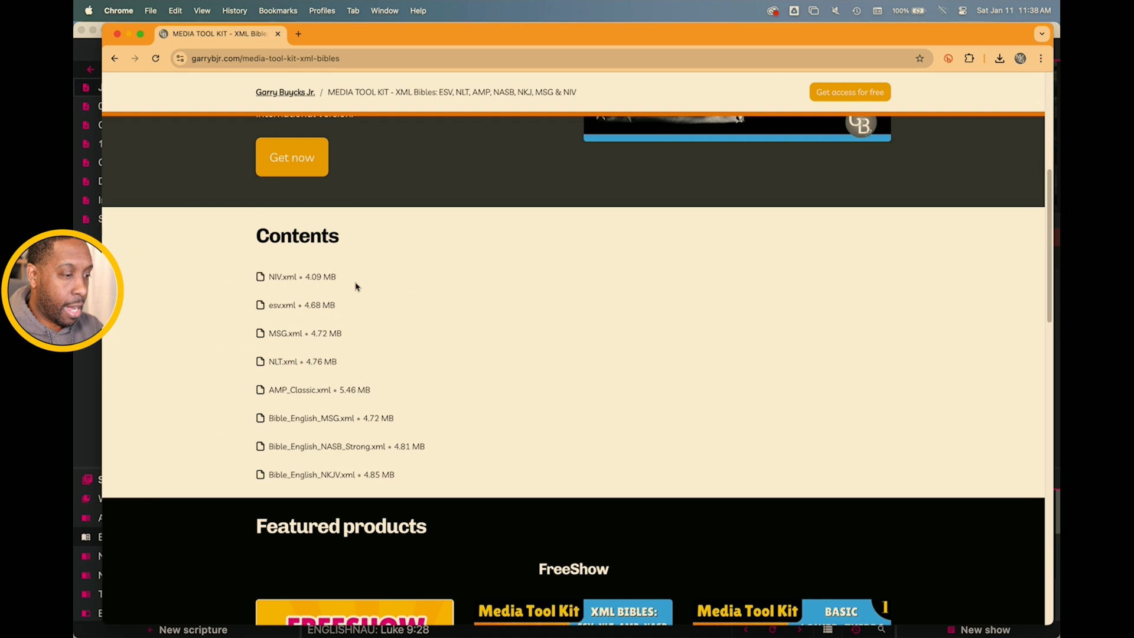
mouse_move(374, 372)
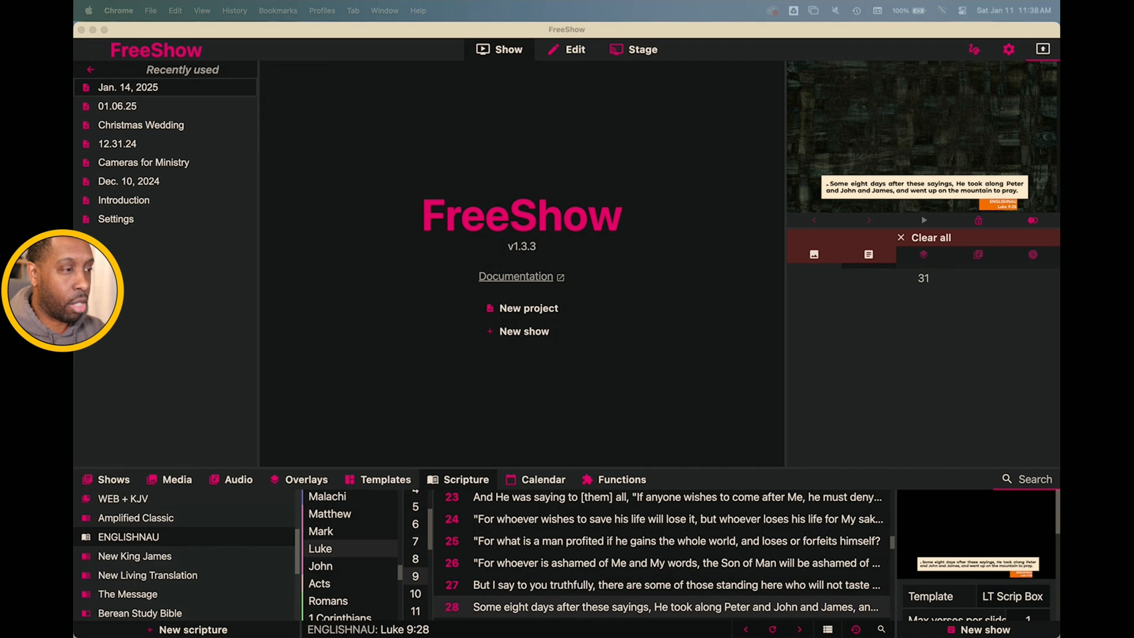
mouse_move(349, 142)
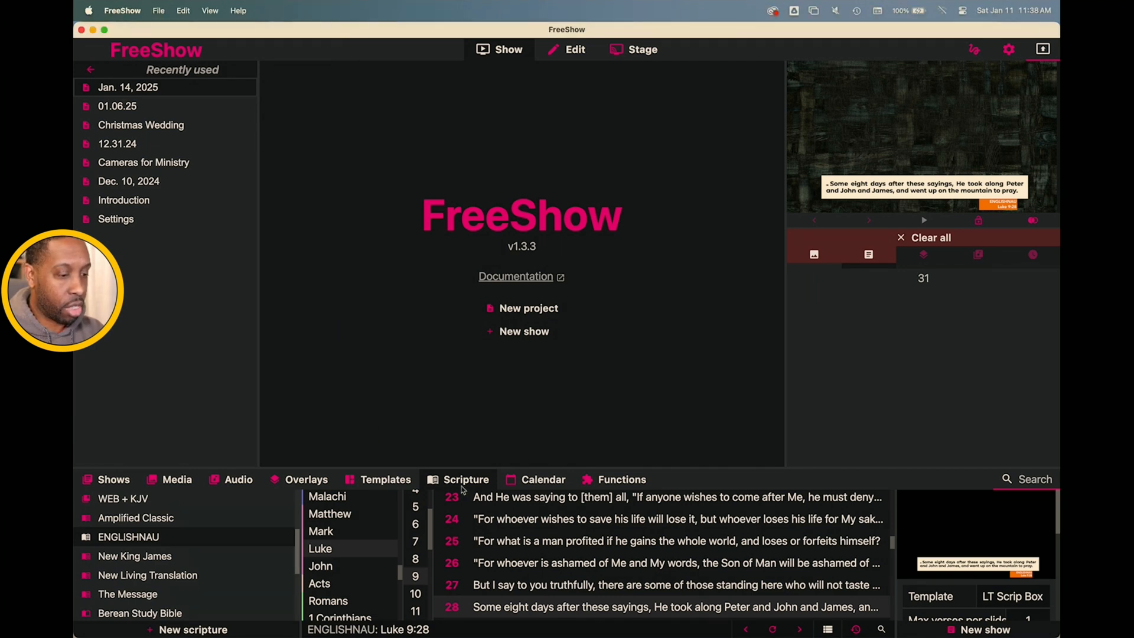
mouse_move(448, 633)
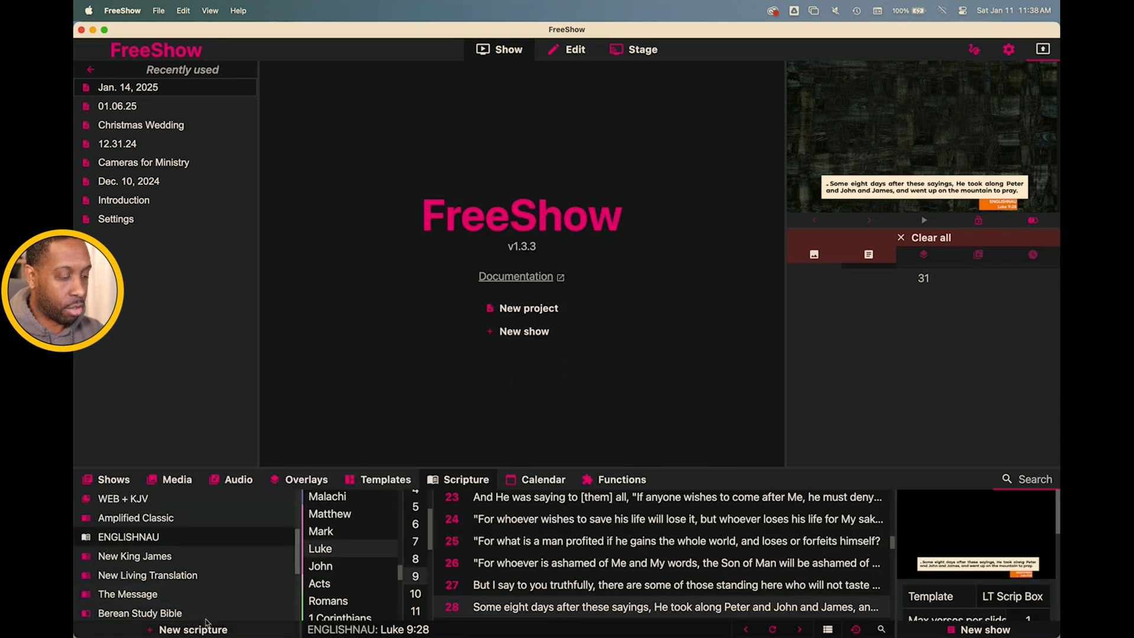
Add a new scripture as a local Zefania import and load the XML file from Bibles XML.
click(193, 629)
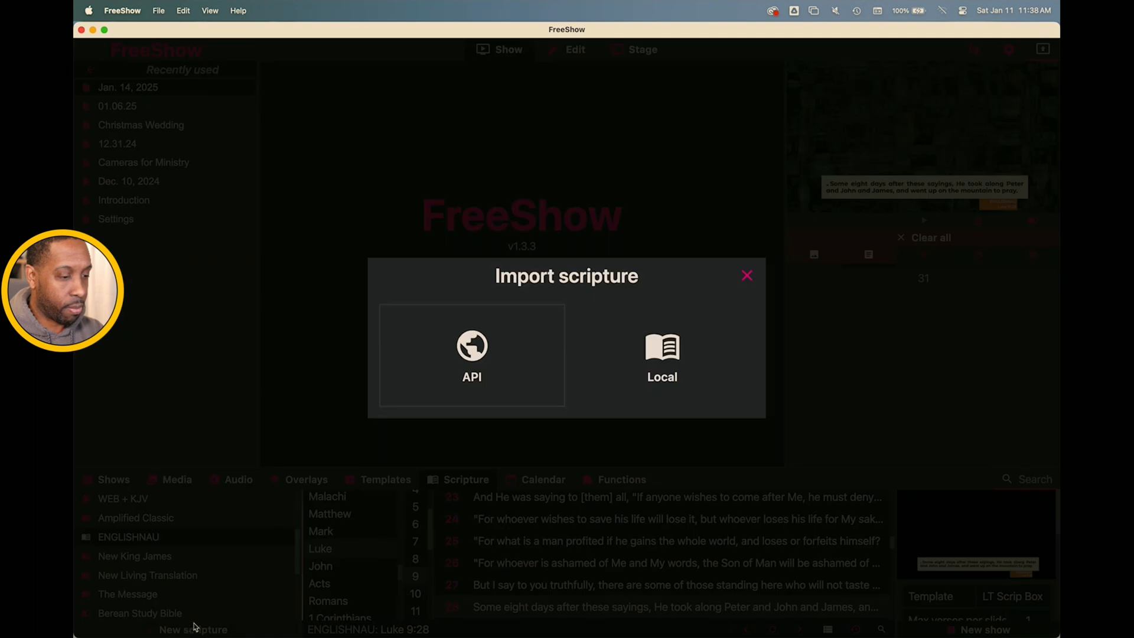
mouse_move(489, 373)
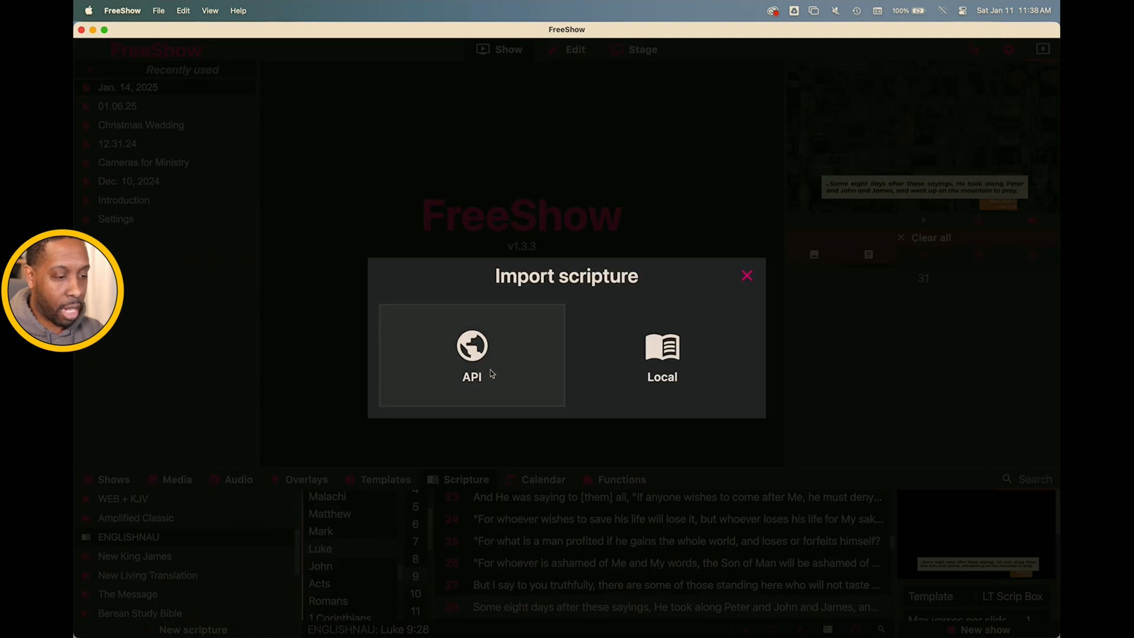
mouse_move(504, 383)
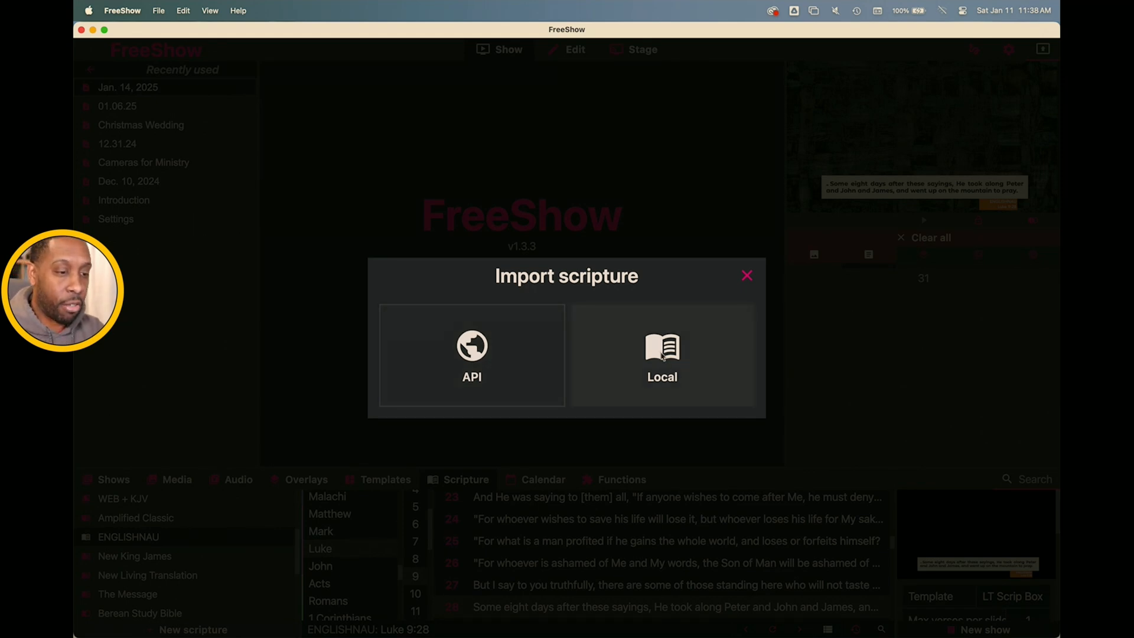
click(661, 355)
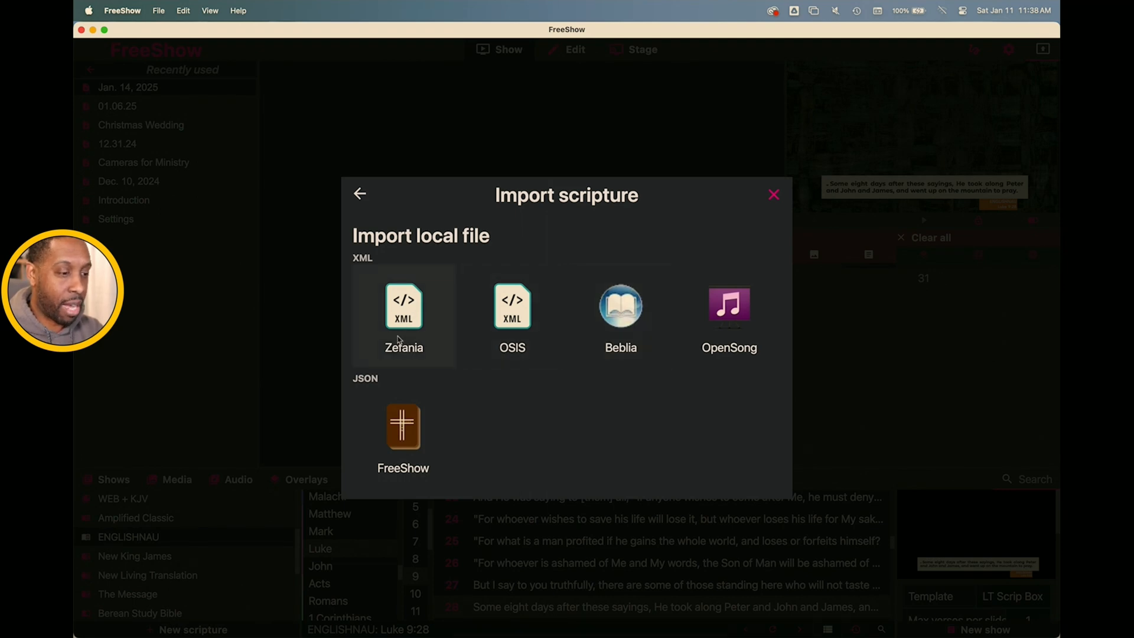
mouse_move(420, 329)
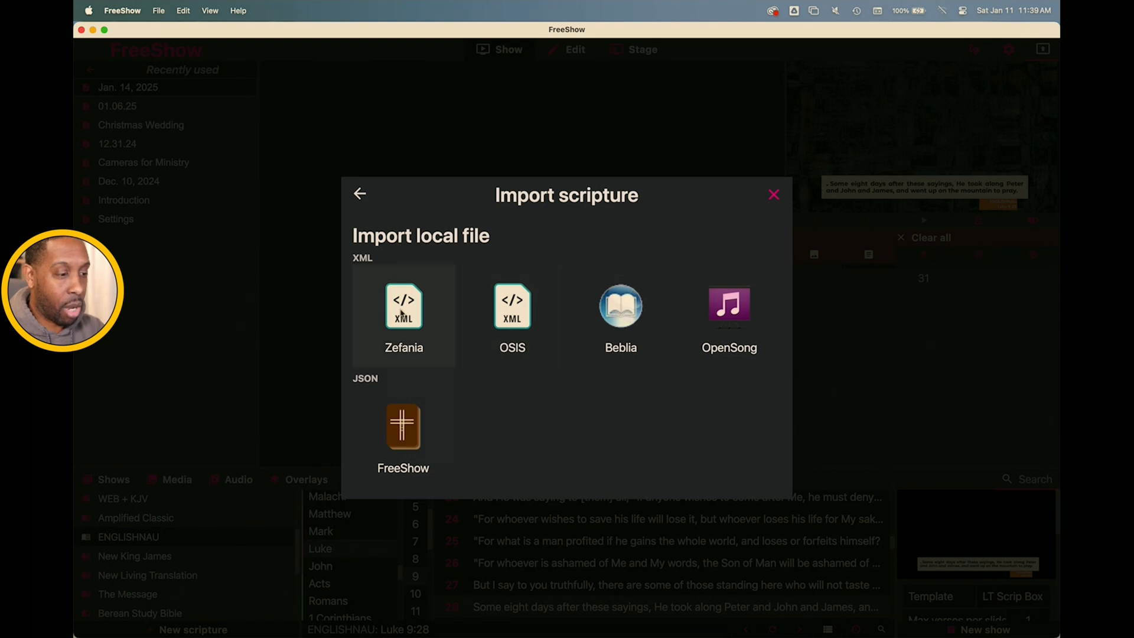
click(404, 308)
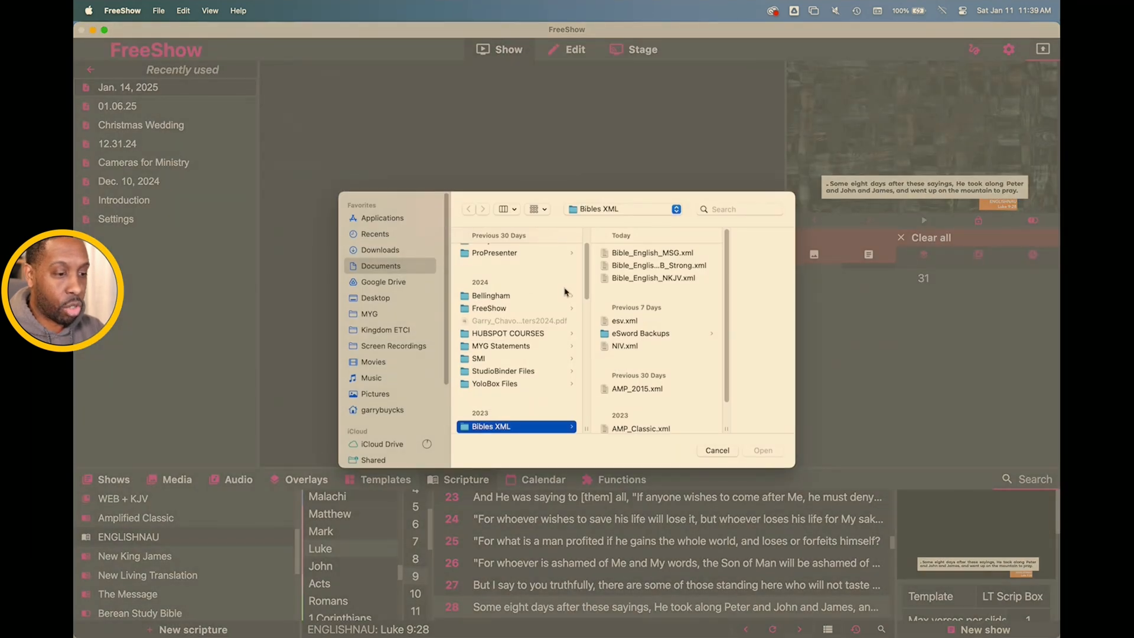
scroll(down, 3)
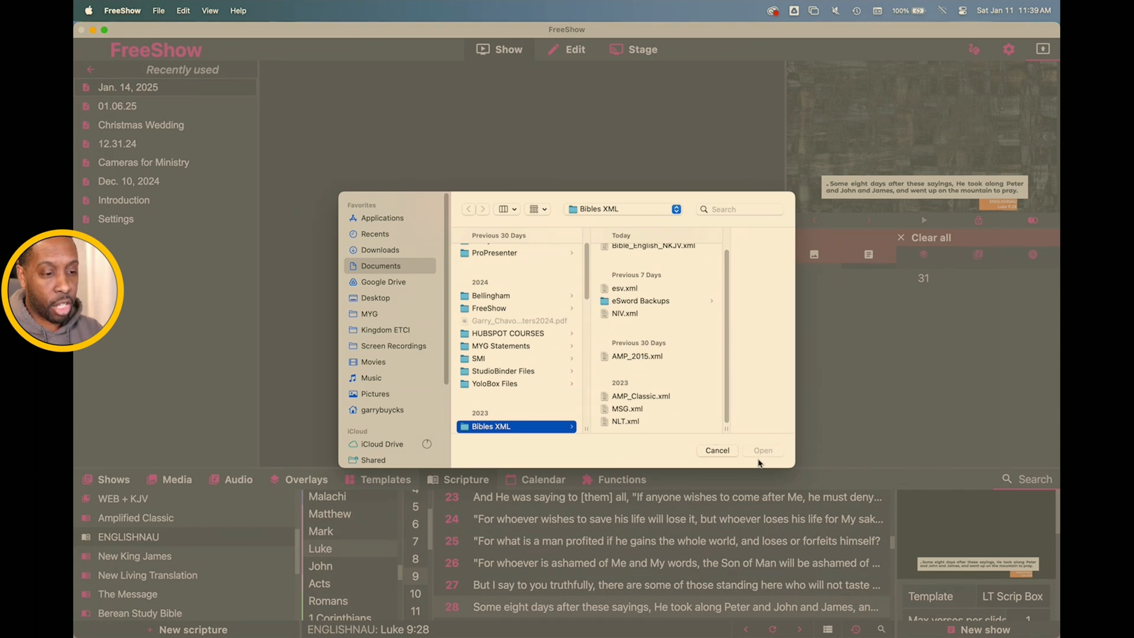
click(717, 450)
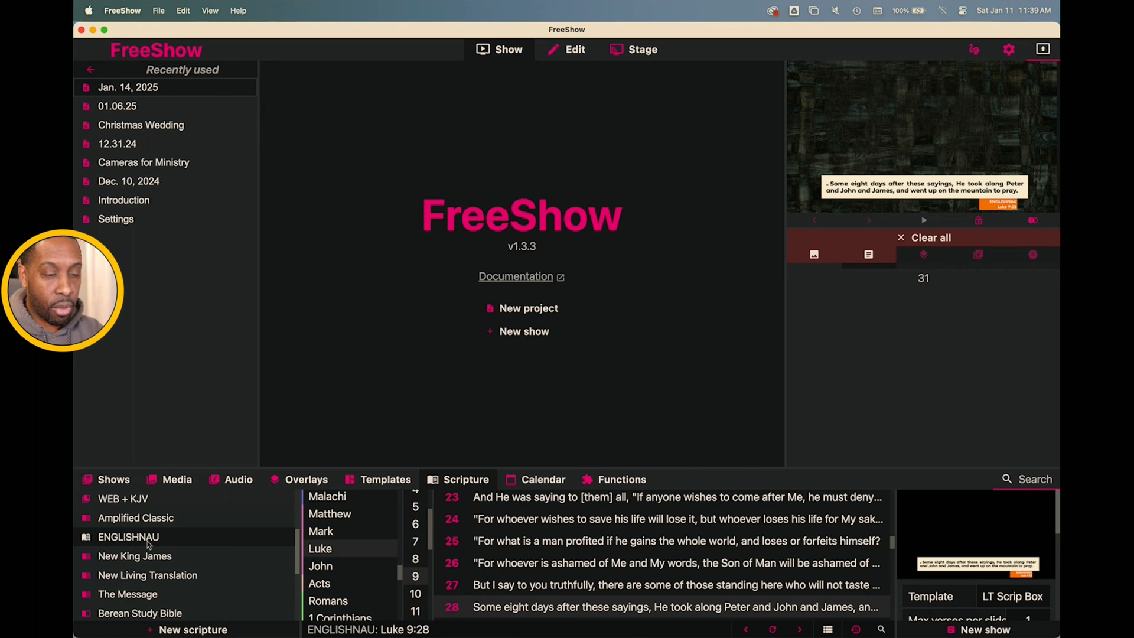
mouse_move(148, 545)
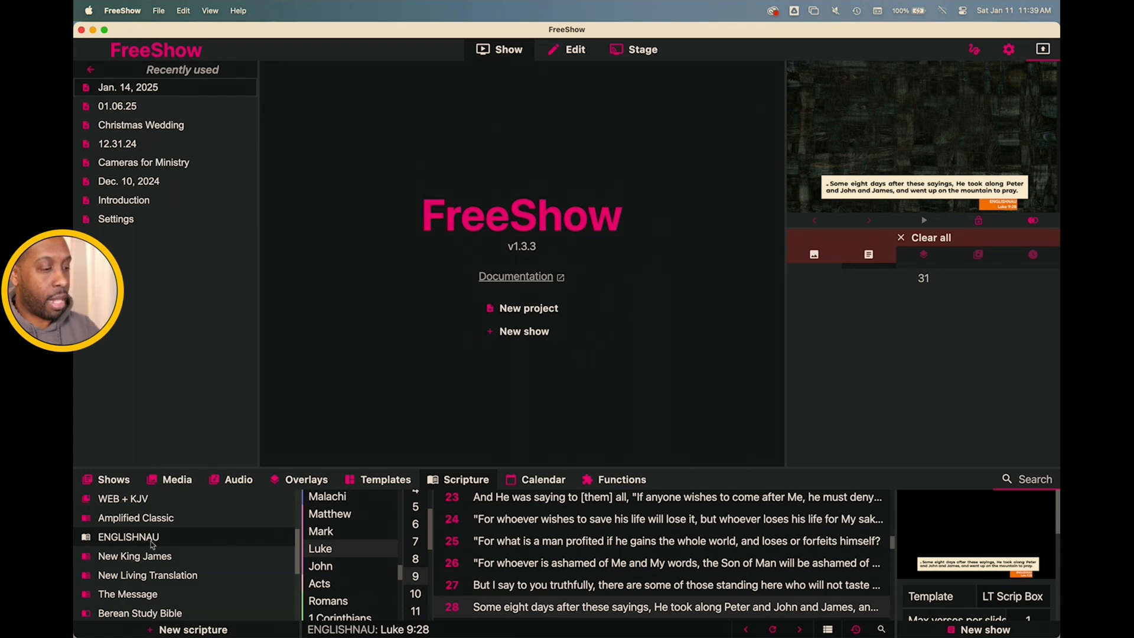
Rename ENGLISHNAU in the scripture list to 'New American Standard Bible'.
right_click(127, 536)
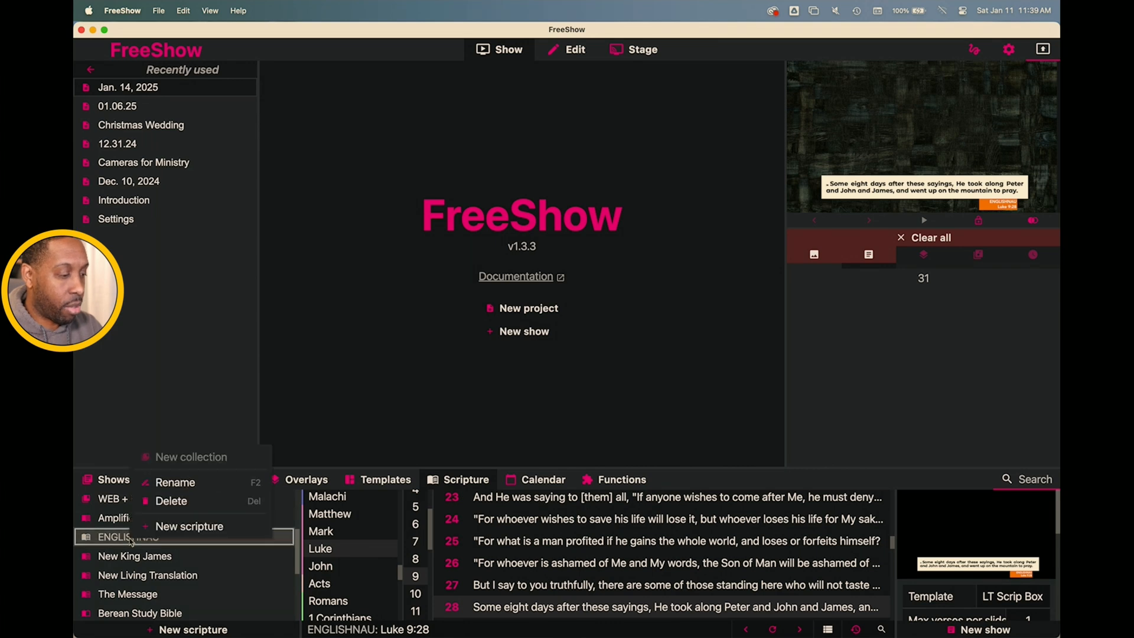
click(175, 482)
text(N)
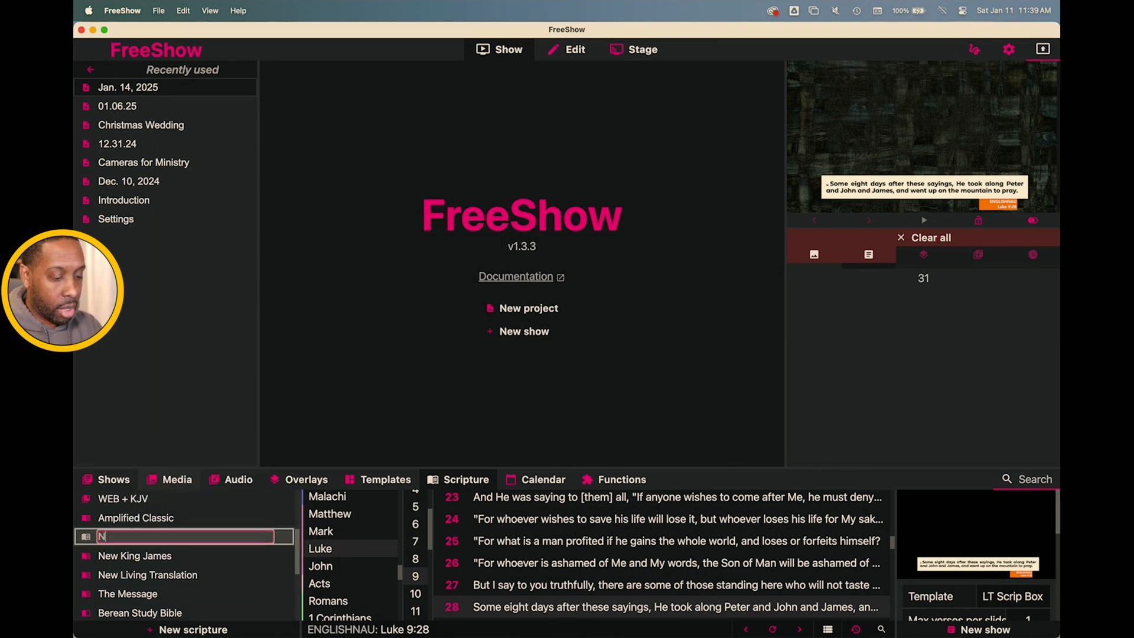
text(ew A)
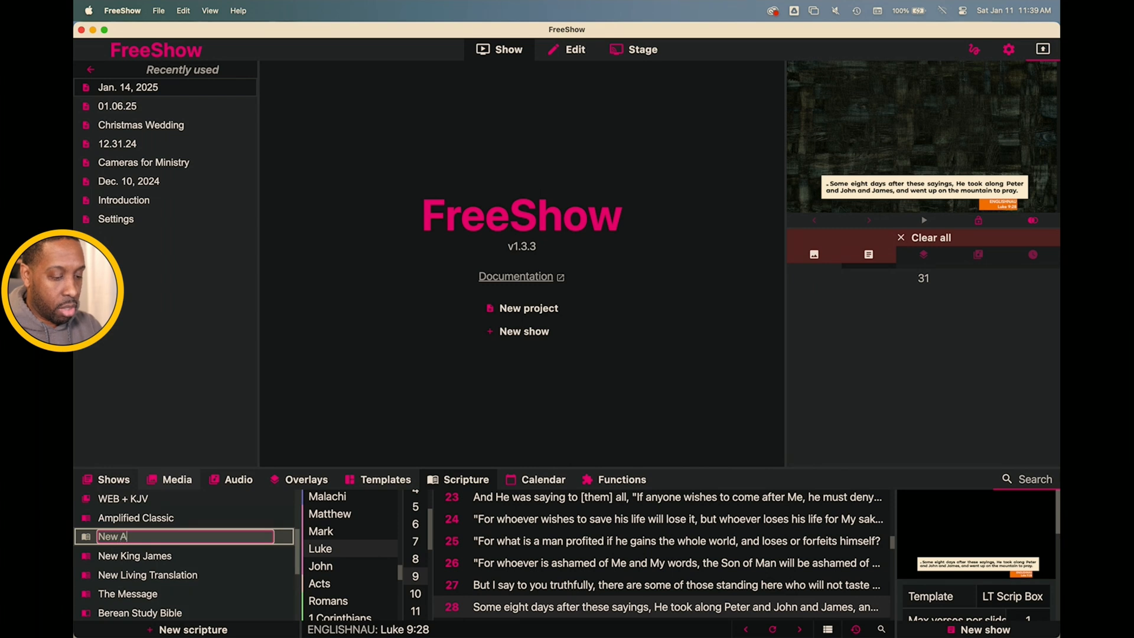
text(merican Sta)
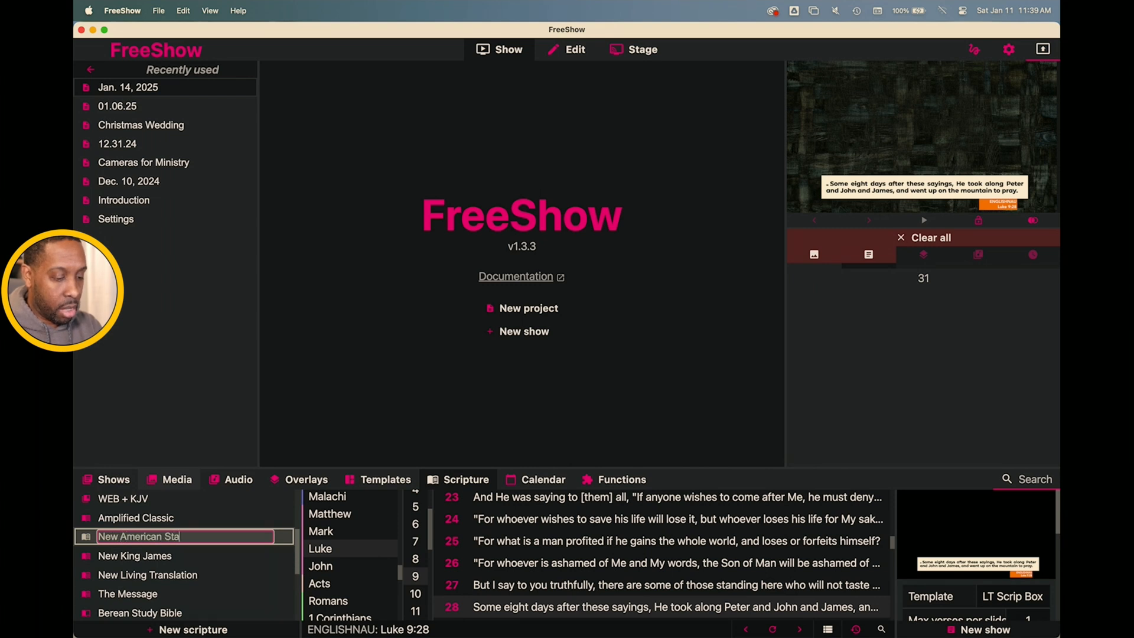
text(ndard Bible)
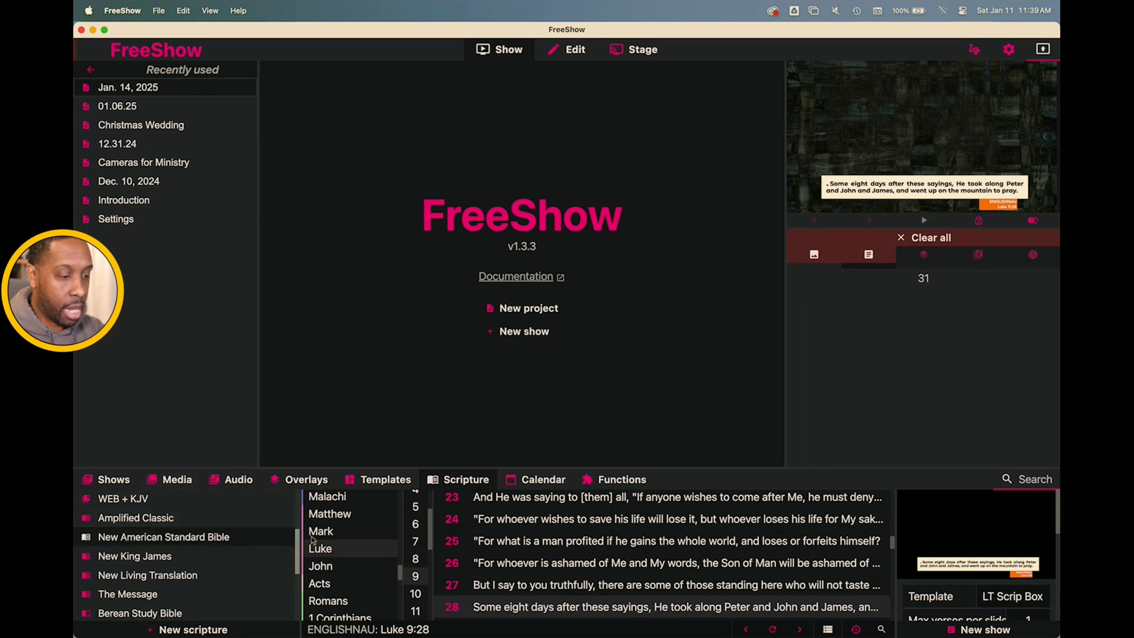
Check the current verse on the full-size output preview a couple of times.
click(799, 629)
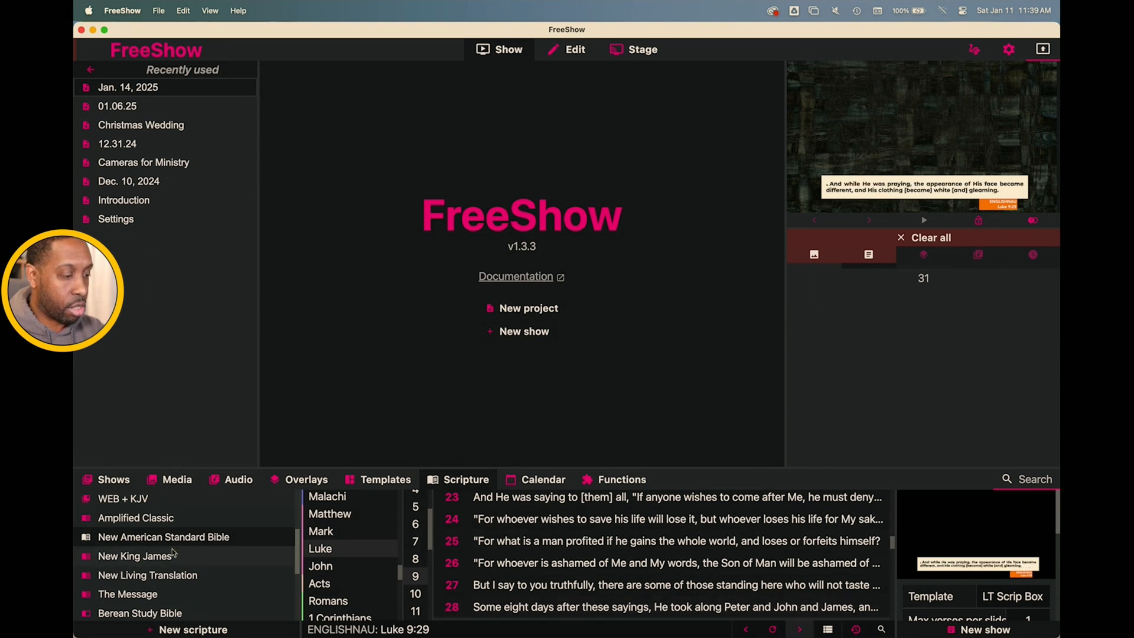
click(135, 555)
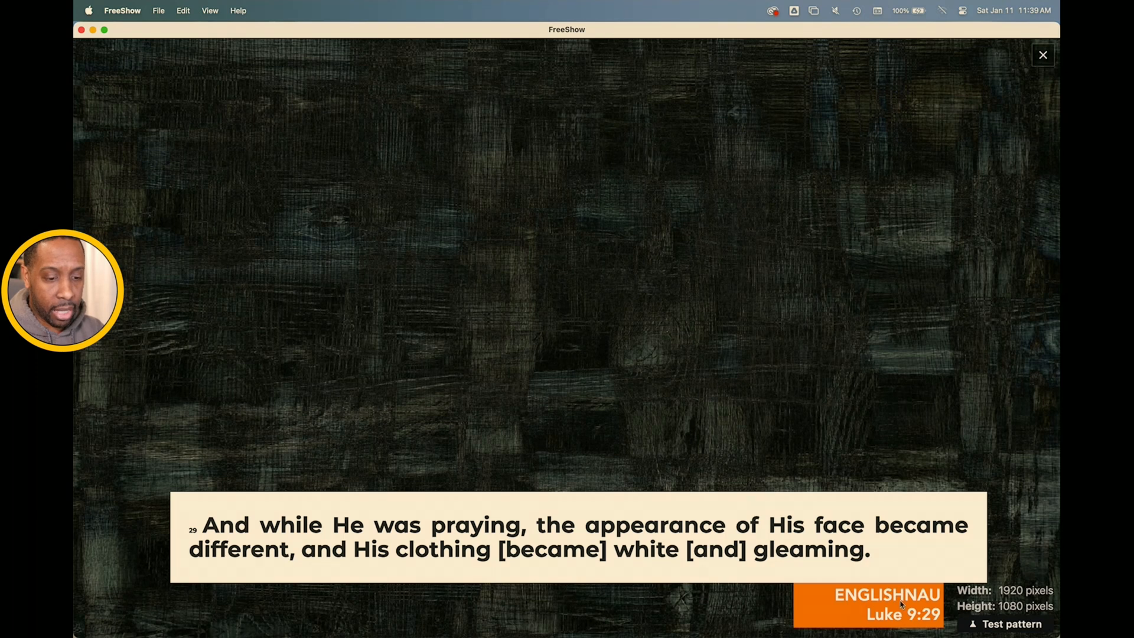
mouse_move(989, 186)
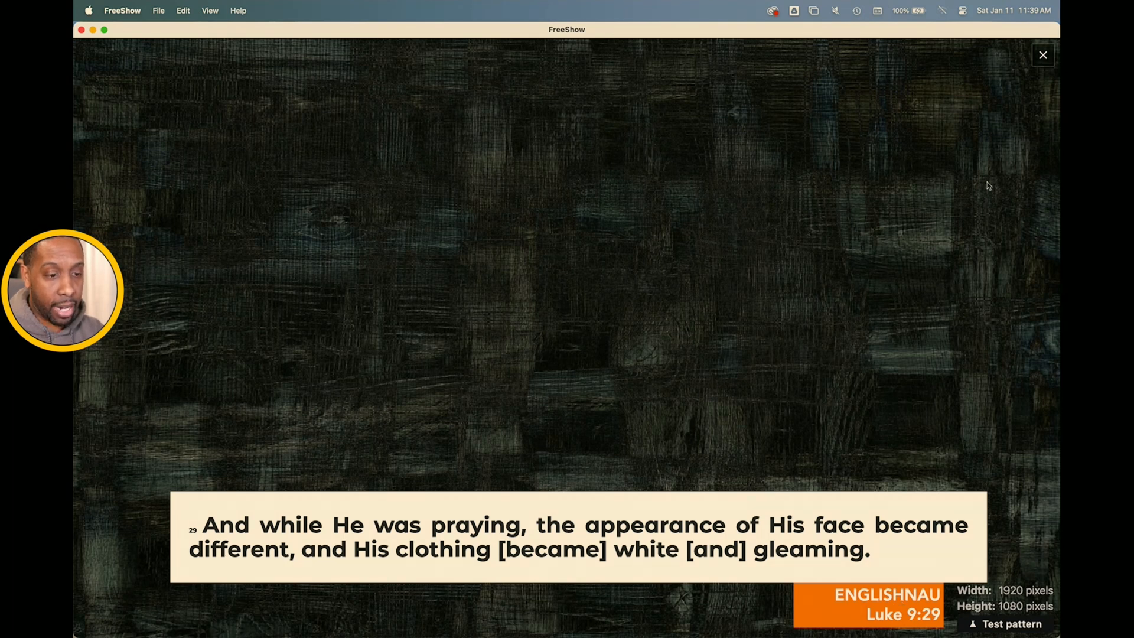
click(1041, 55)
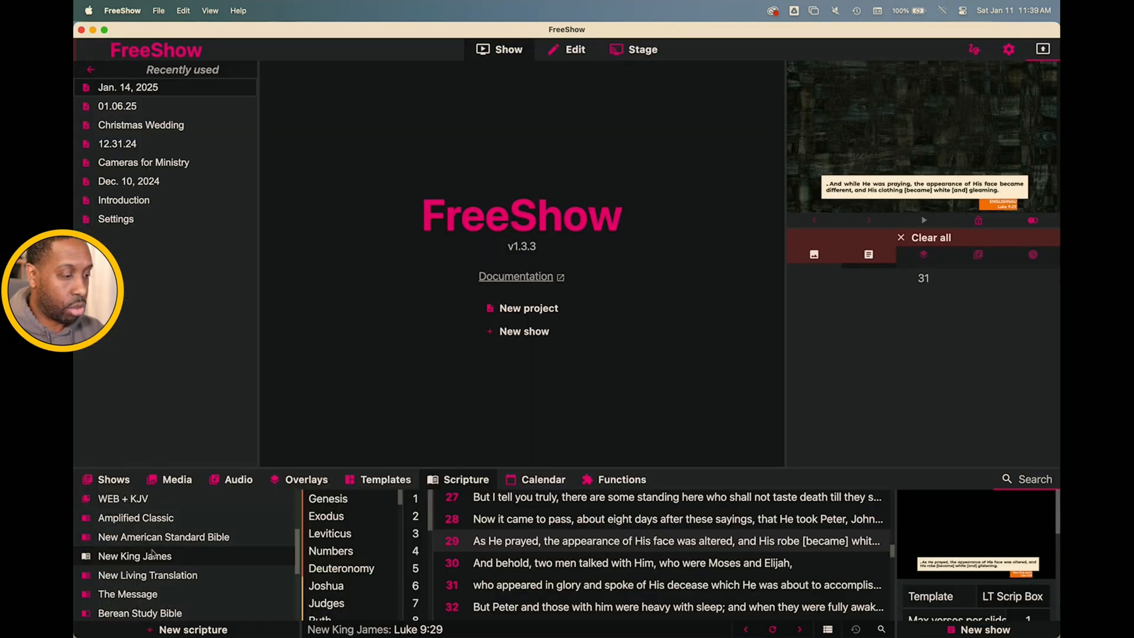
click(330, 551)
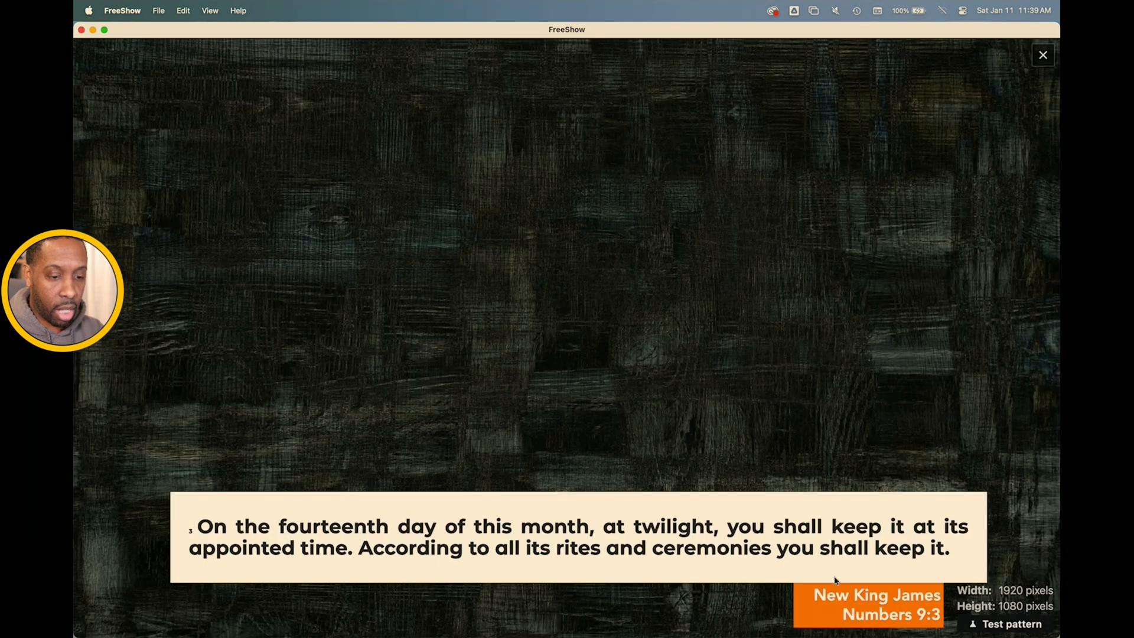
click(1041, 56)
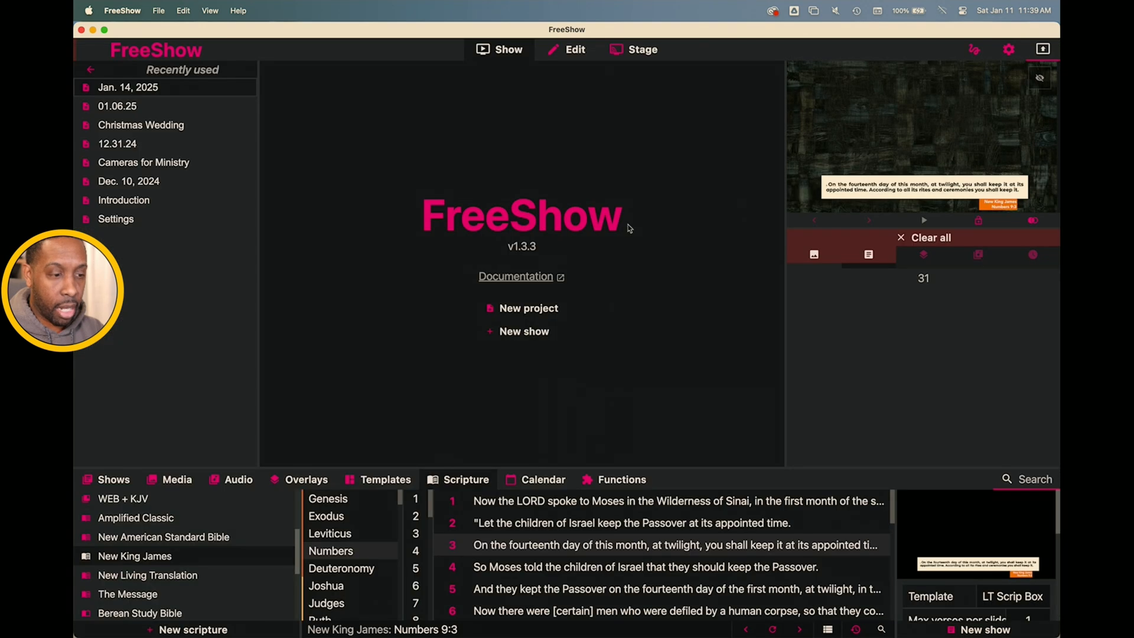
Show Numbers 9:4 from New American Standard Bible on output and confirm its caption.
click(163, 536)
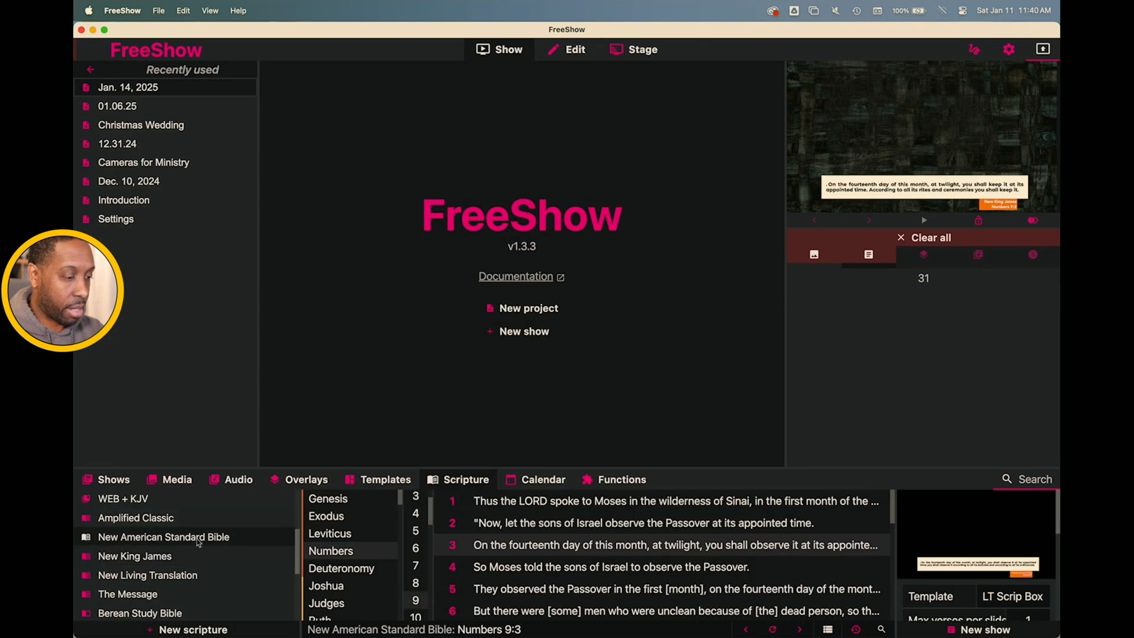
click(610, 565)
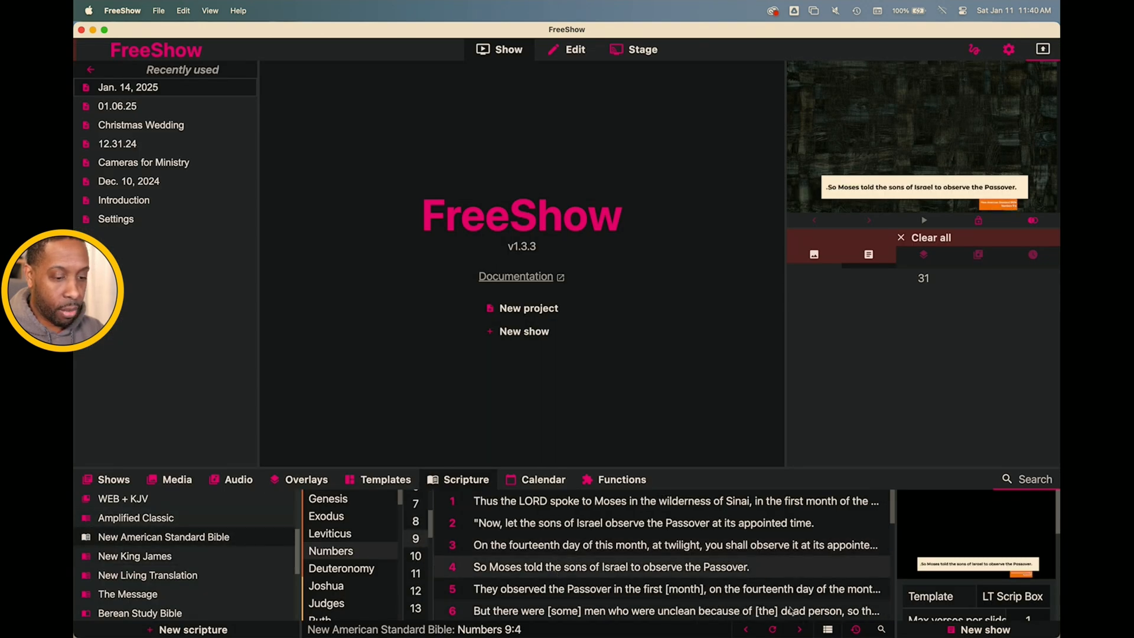
mouse_move(799, 628)
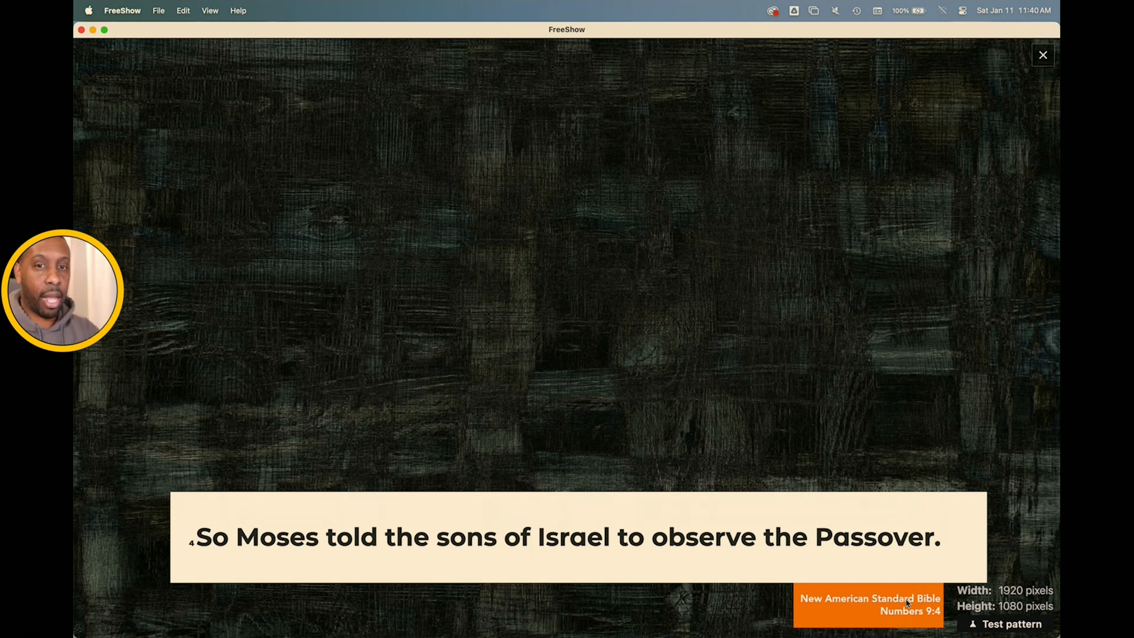
click(1043, 54)
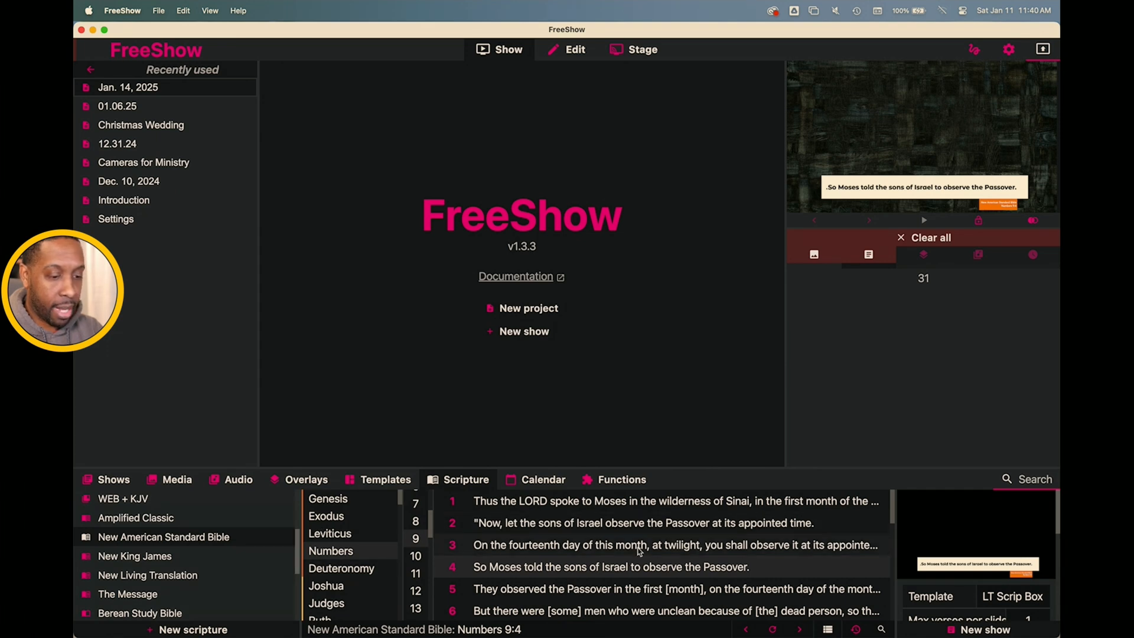
mouse_move(639, 565)
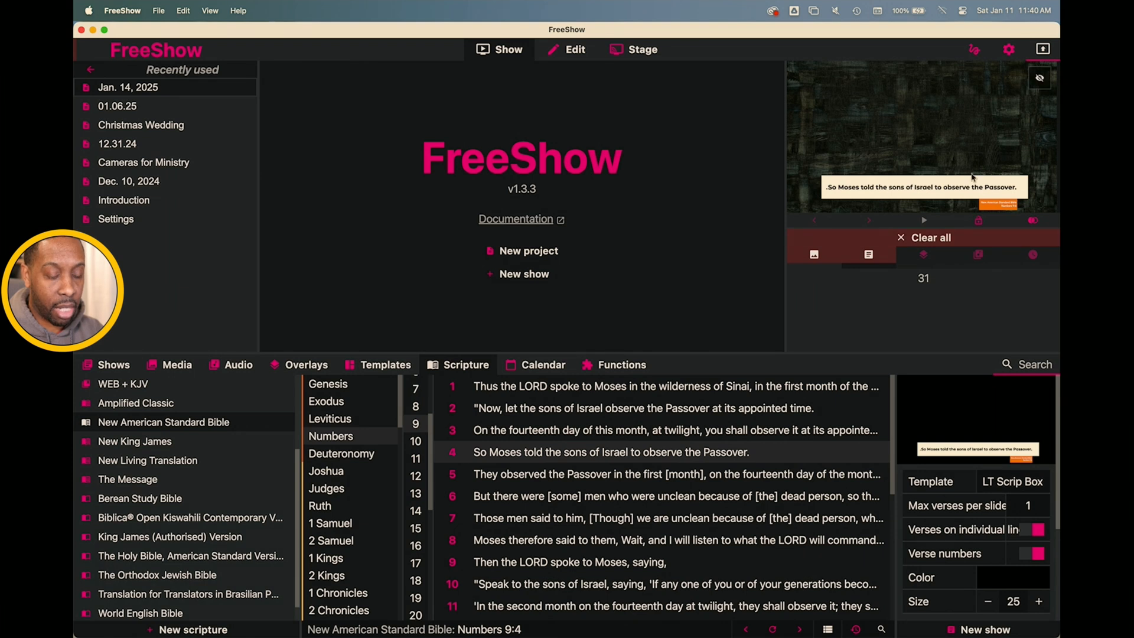
Browse the Template list down to the Scripture and Single Verse options.
click(1012, 482)
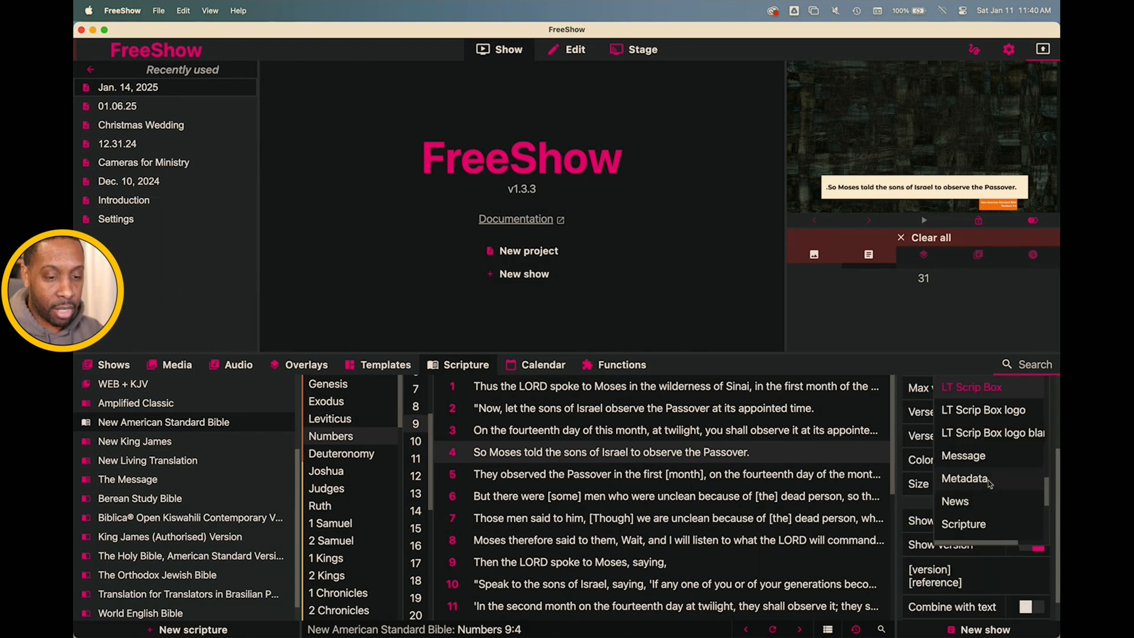
scroll(down, 3)
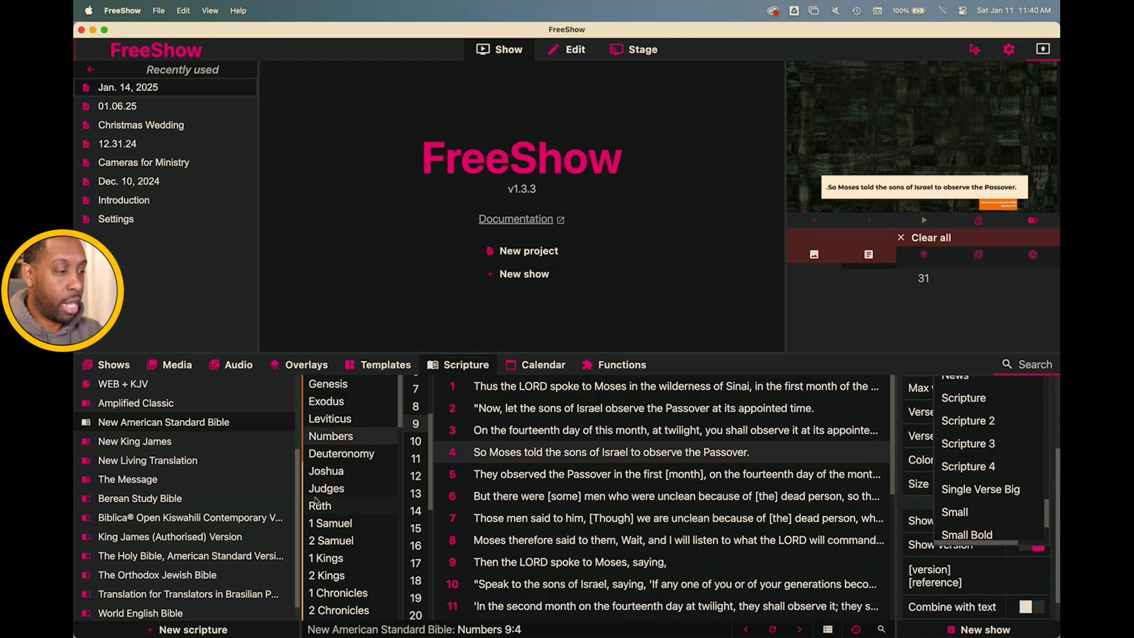
Switch to the KJV + Swahili collection at Numbers 9 and review its template choices.
scroll(up, 3)
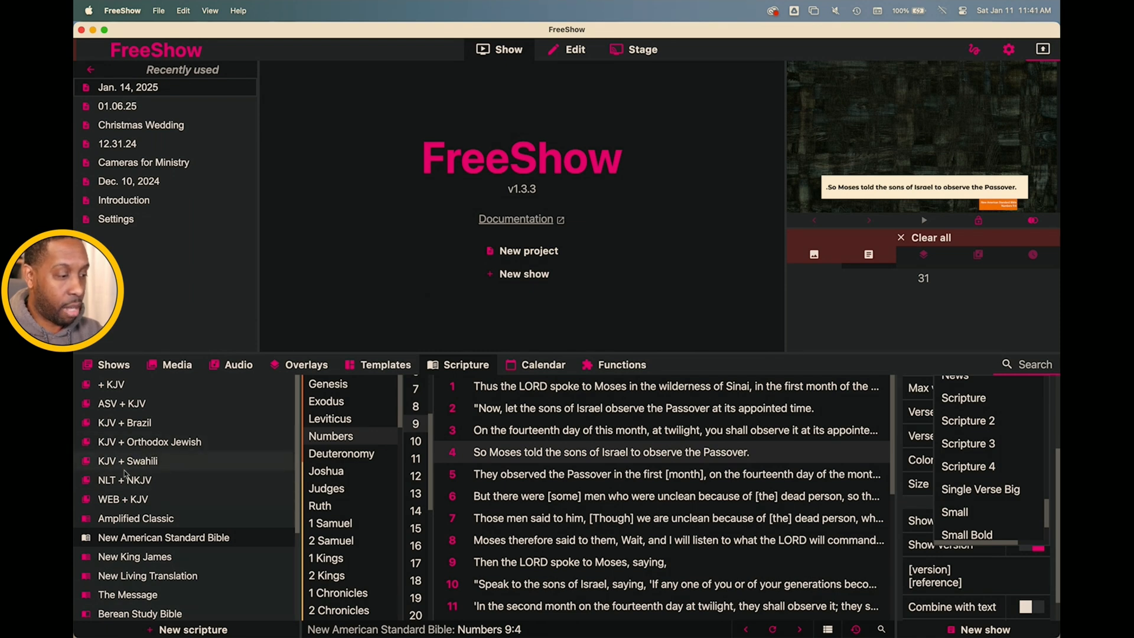
mouse_move(122, 403)
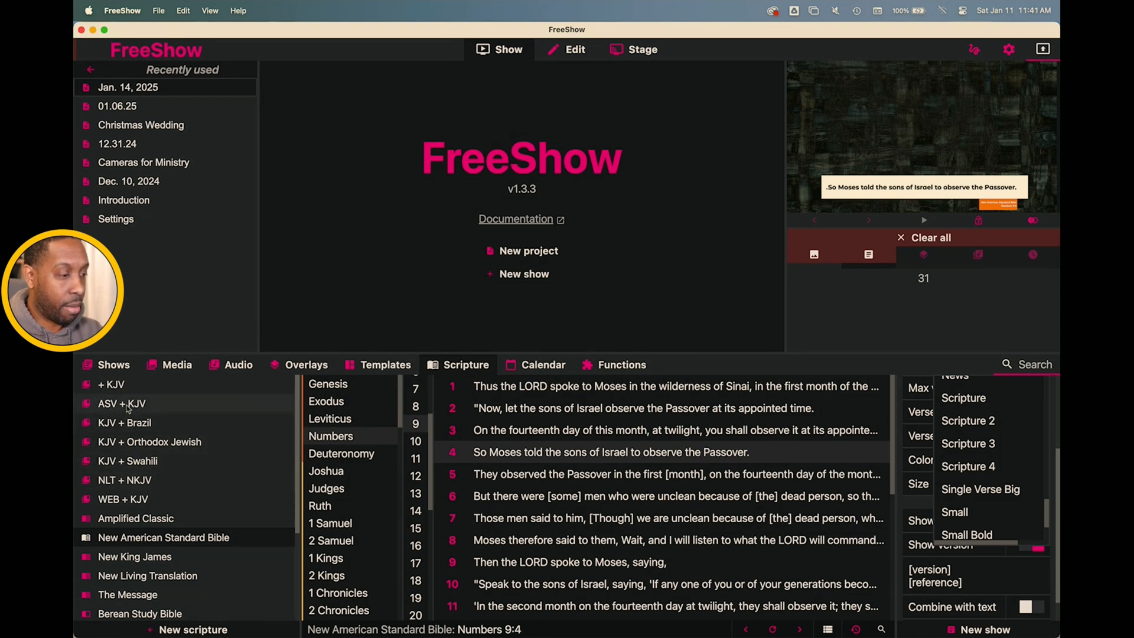
mouse_move(143, 433)
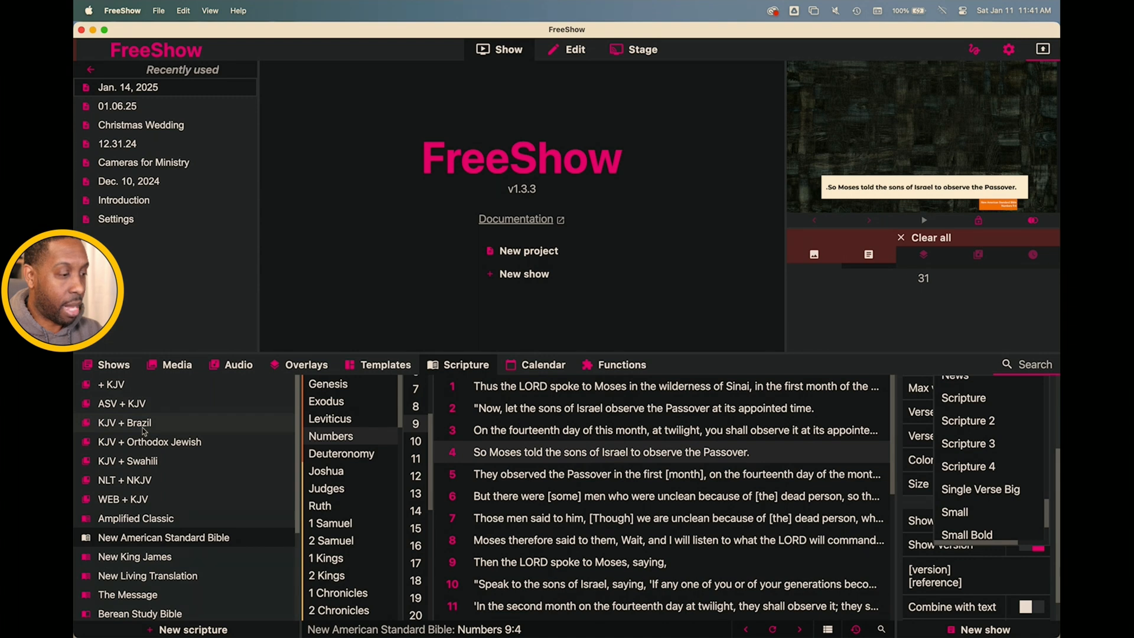
mouse_move(130, 480)
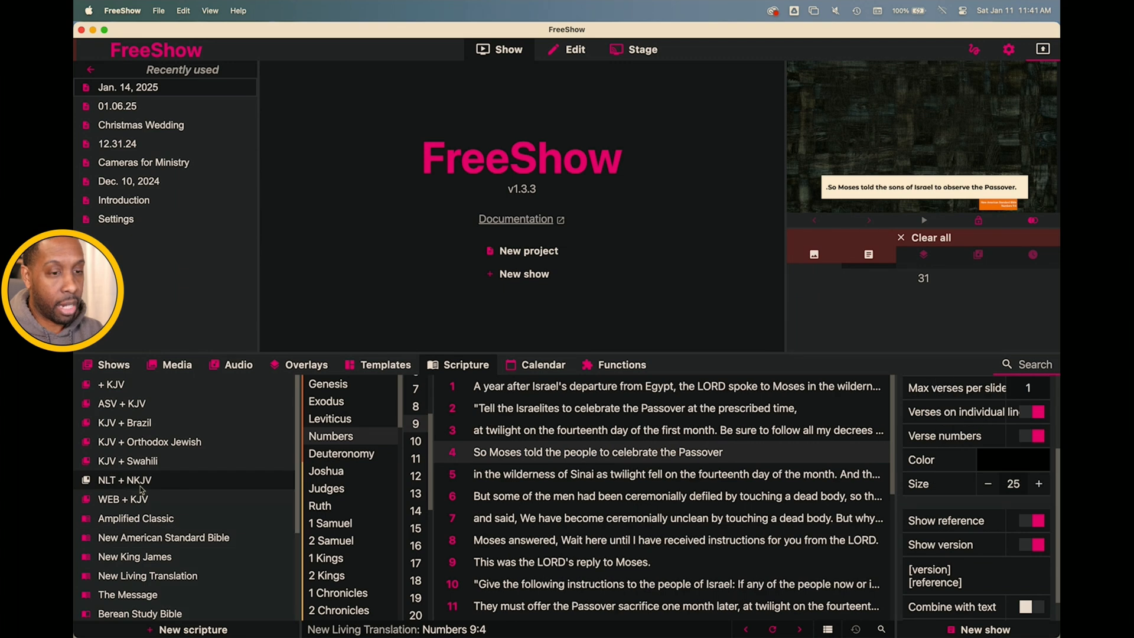
scroll(up, 3)
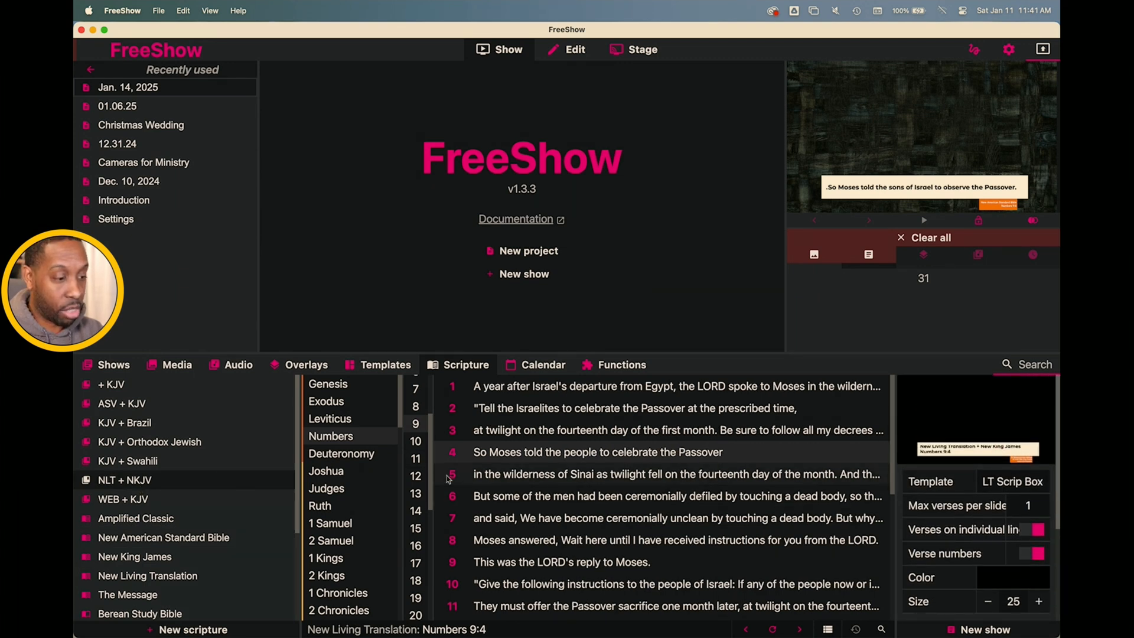
click(127, 461)
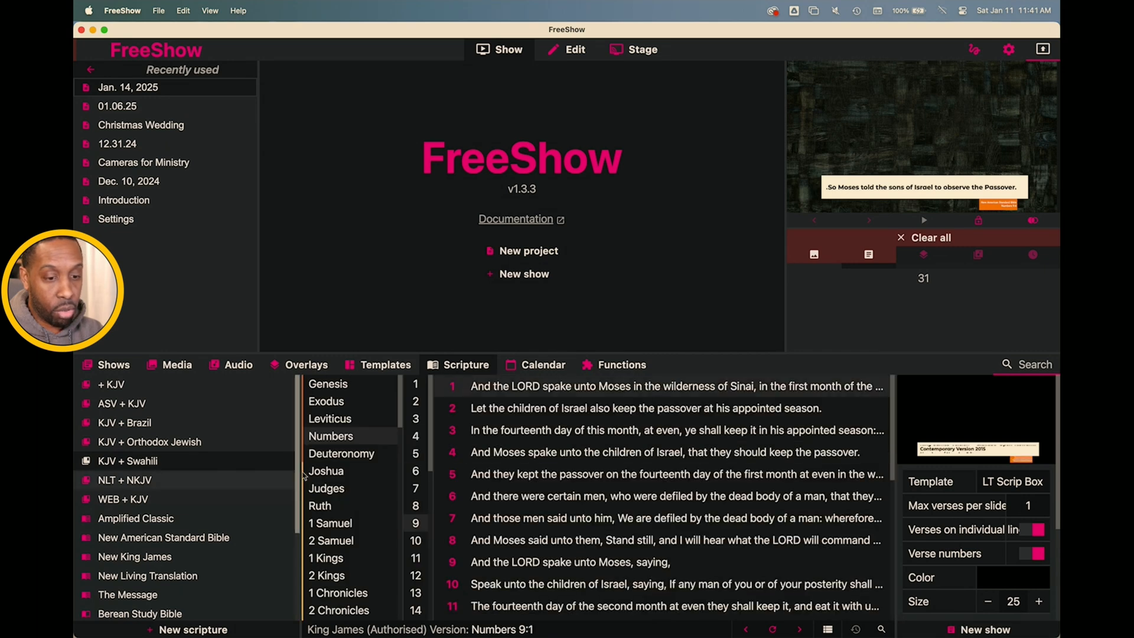
click(1012, 482)
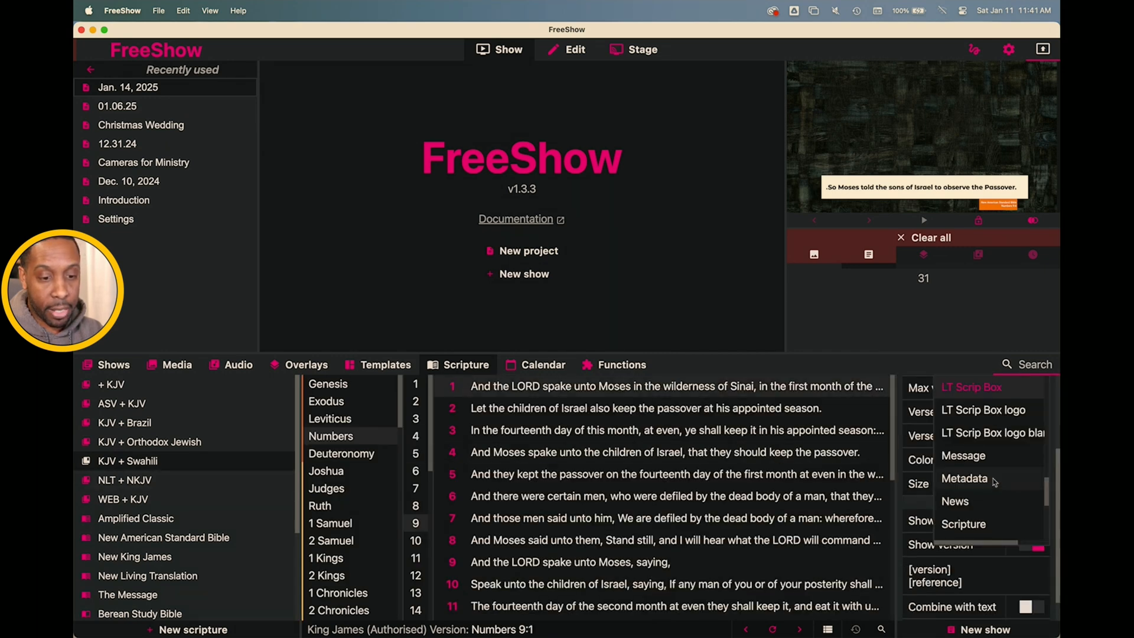